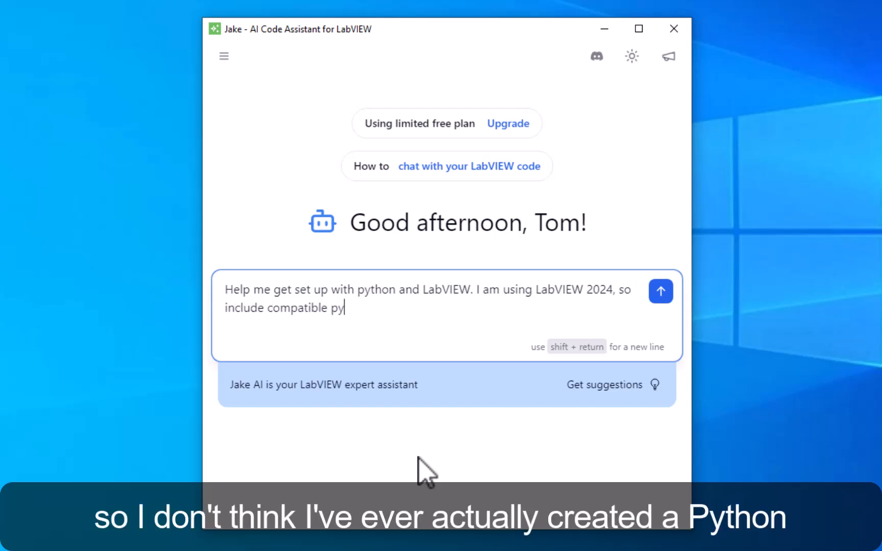
Ask Jake for LabVIEW 2024 Python setup steps, download links and a simple script, then read the reply
{"action": "type", "text": "thon download hyperlinks. c"}
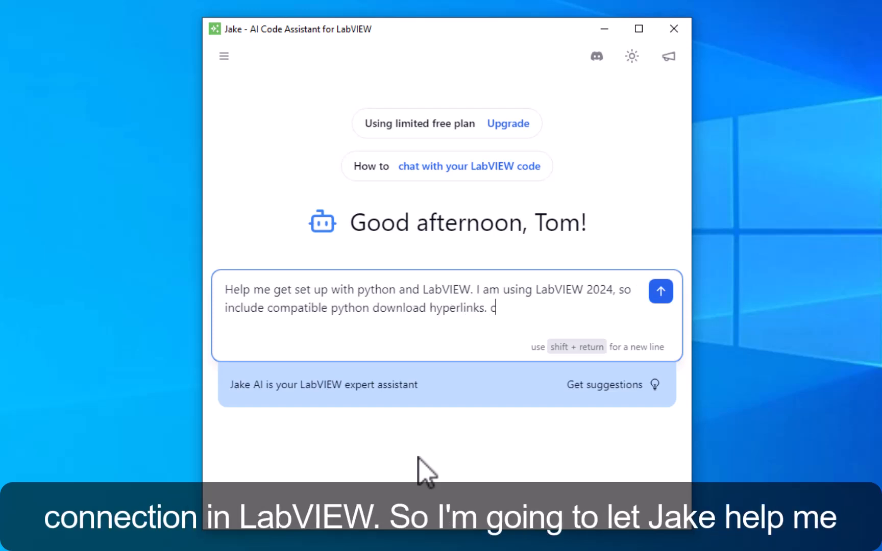
{"action": "type", "text": "create a simple python"}
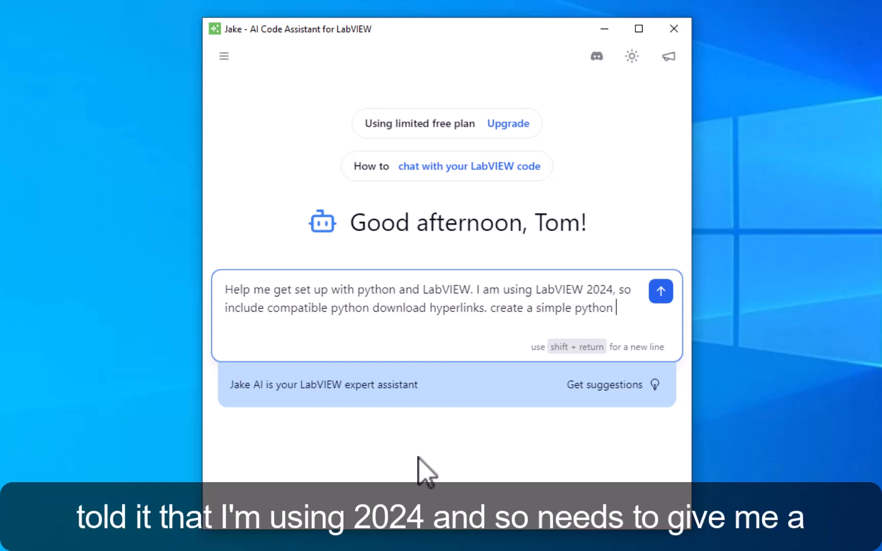
{"action": "left_click", "coordinate": [661, 292]}
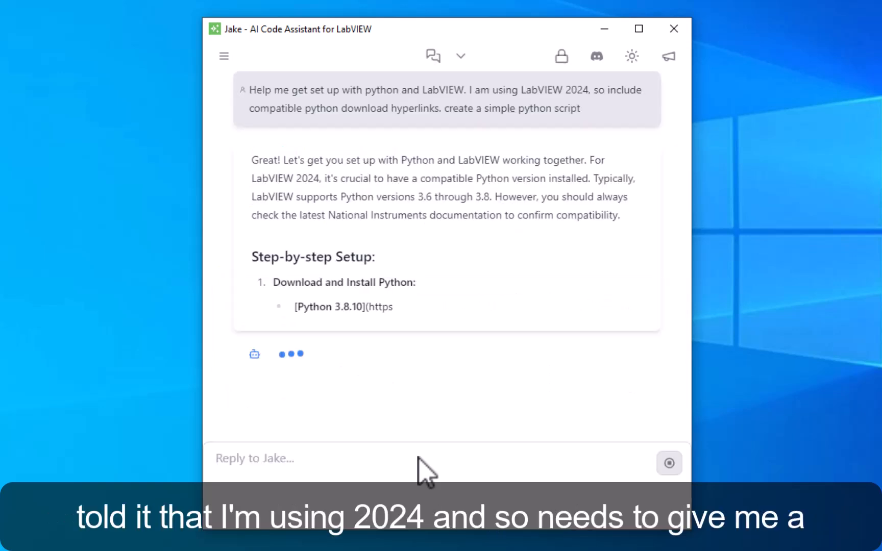
{"action": "scroll", "scroll_direction": "down", "scroll_amount": 3}
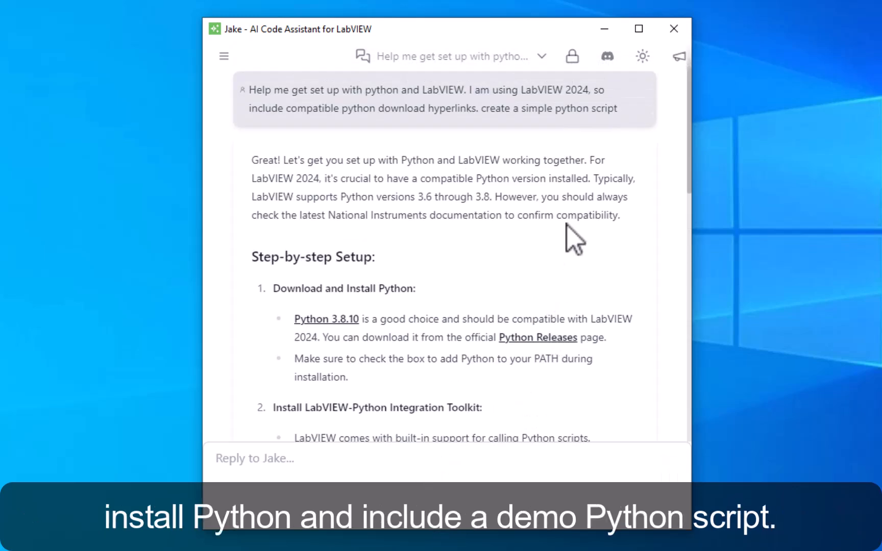
{"action": "scroll", "scroll_direction": "down", "scroll_amount": 3}
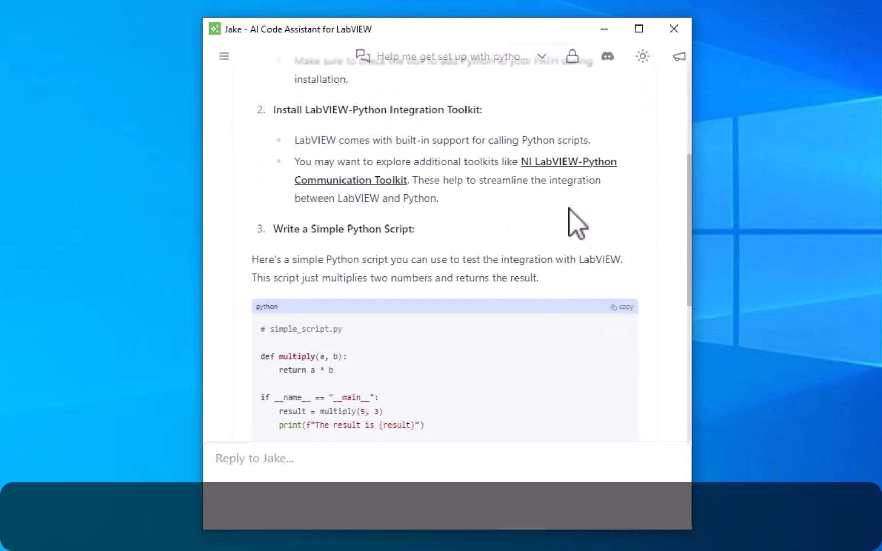
{"action": "scroll", "scroll_direction": "up", "scroll_amount": 3}
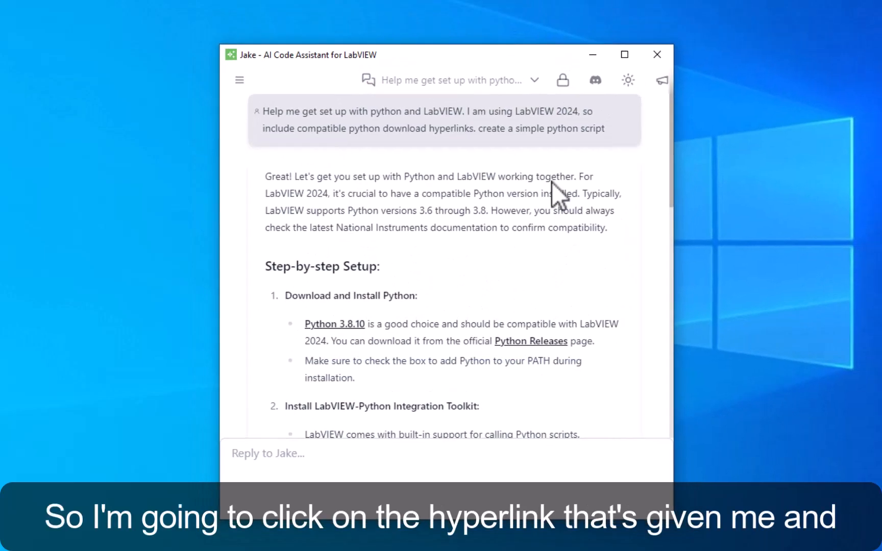
Follow Jake's Python 3.8.10 link and keep the downloaded 64-bit Windows installer in Edge
{"action": "left_click", "coordinate": [624, 54]}
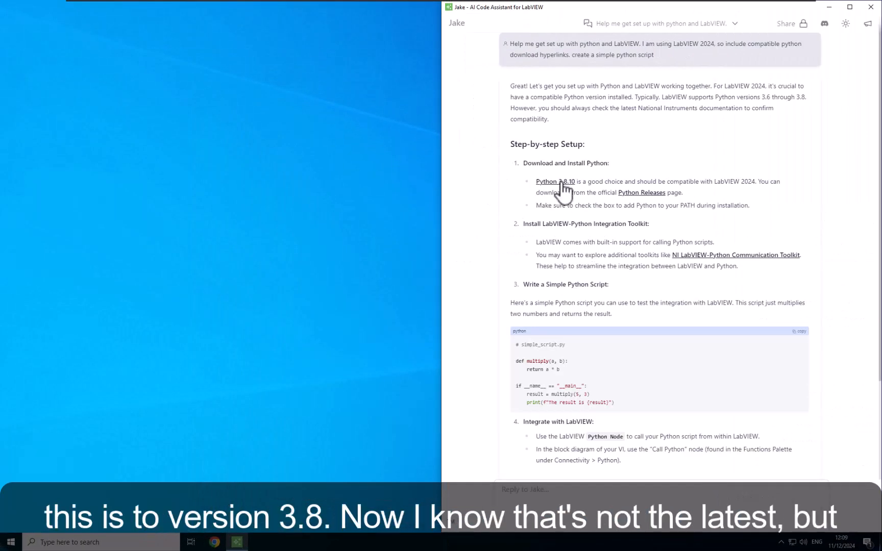
{"action": "left_click", "coordinate": [554, 182]}
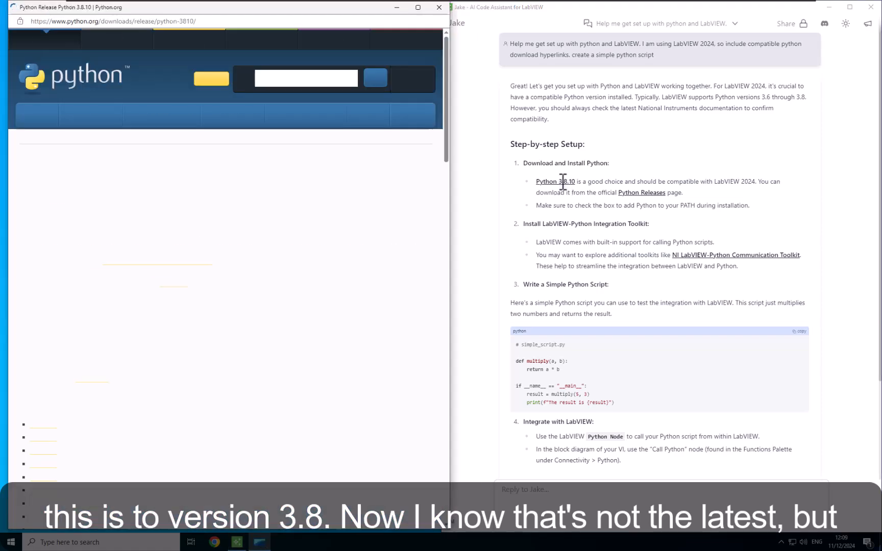
{"action": "scroll", "scroll_direction": "down", "scroll_amount": 3}
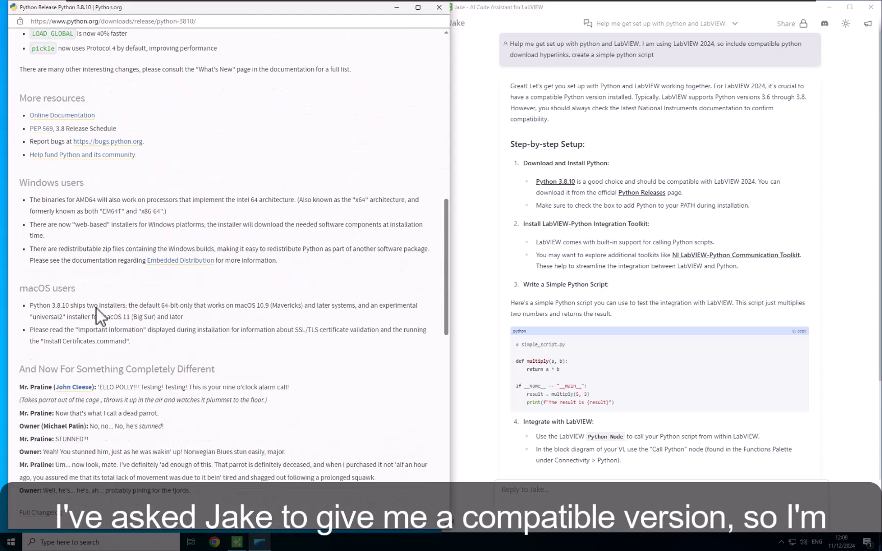
{"action": "scroll", "scroll_direction": "down", "scroll_amount": 3}
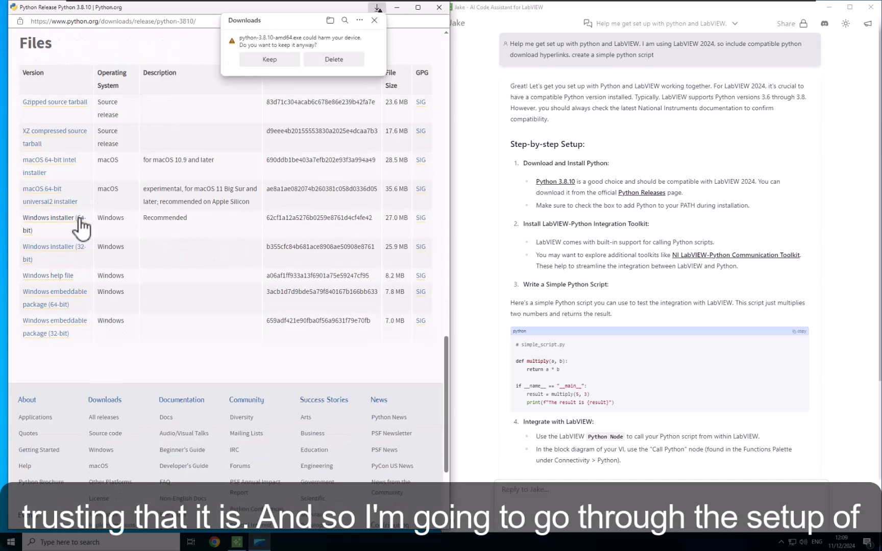
{"action": "left_click", "coordinate": [269, 59]}
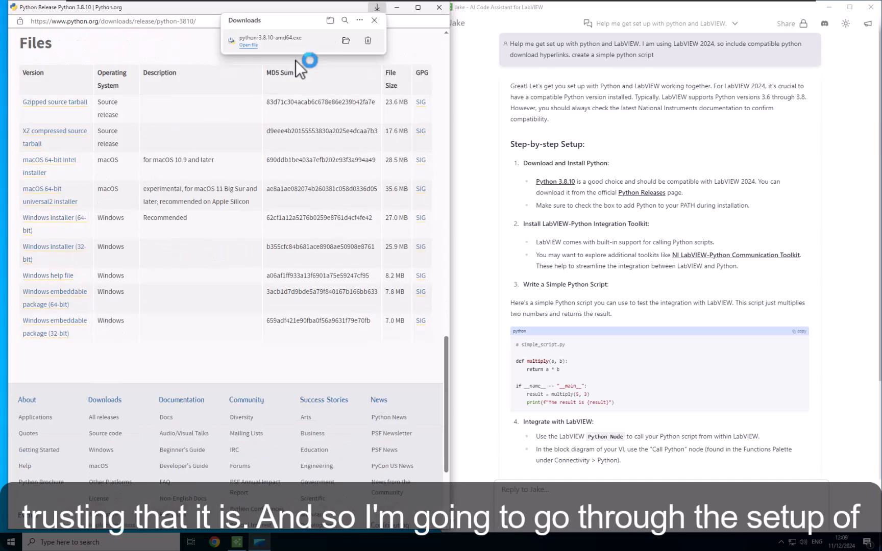
Run python-3.8.10-amd64.exe and install Python using the default Install Now option
{"action": "left_click", "coordinate": [248, 45]}
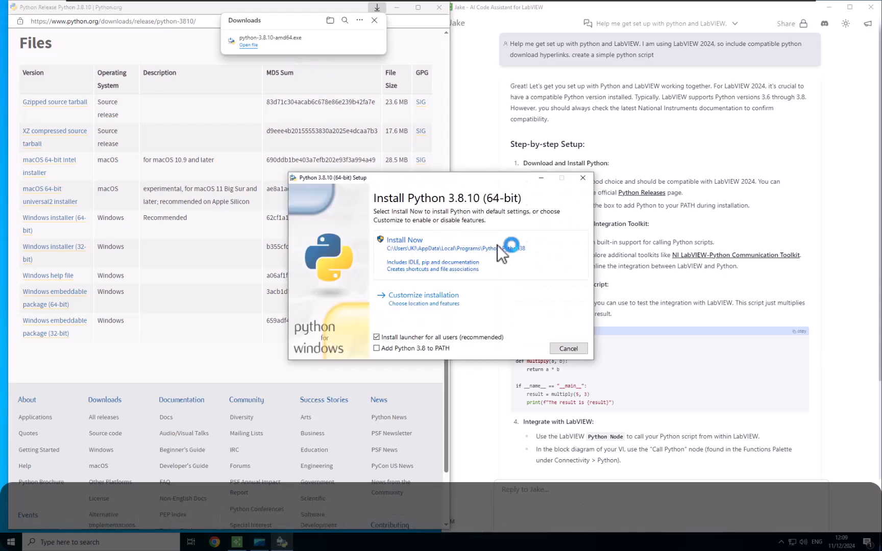
{"action": "left_click", "coordinate": [404, 240]}
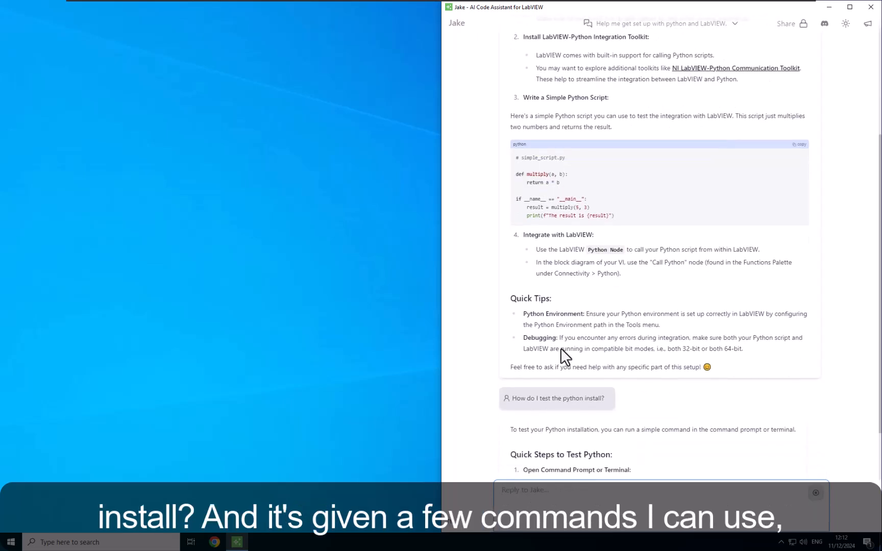
{"action": "scroll", "scroll_direction": "down", "scroll_amount": 3}
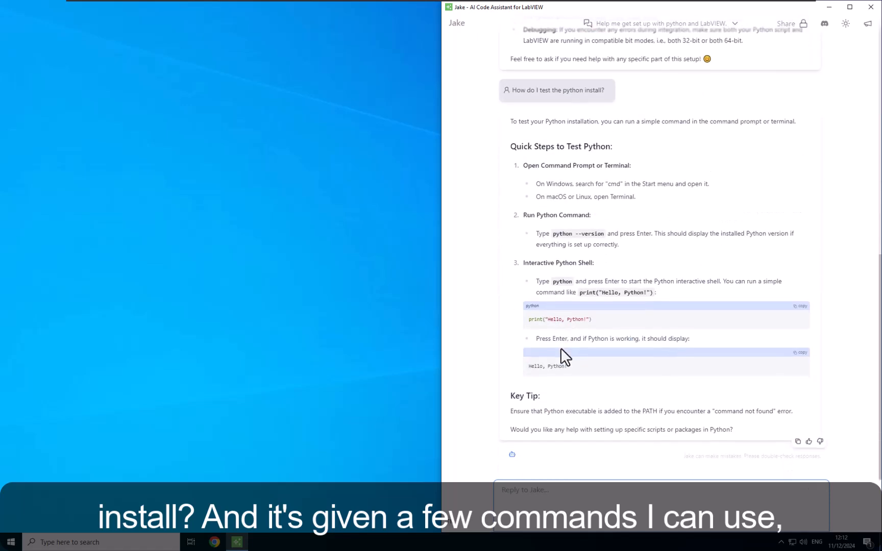
{"action": "mouse_move", "coordinate": [336, 404]}
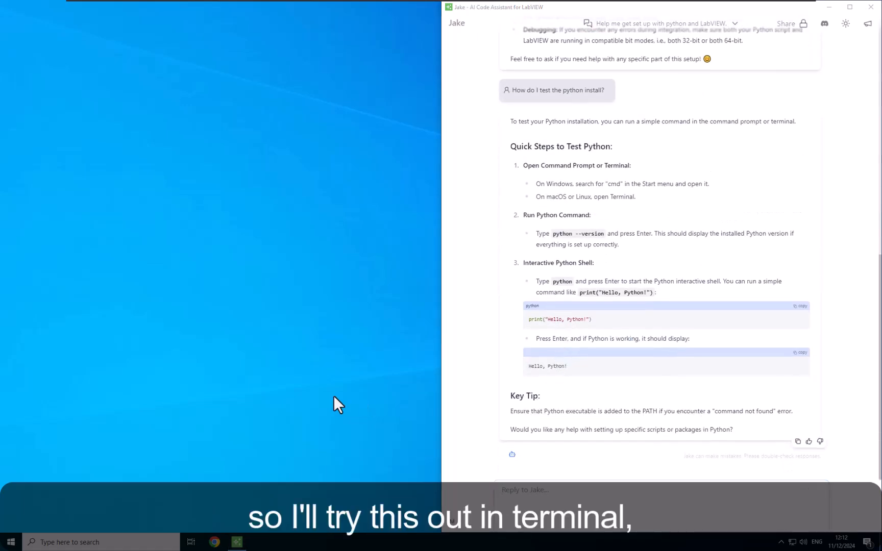
Browse to Users\AppData\Local\Programs\Python38 and run python --version from that folder
{"action": "left_click", "coordinate": [259, 541]}
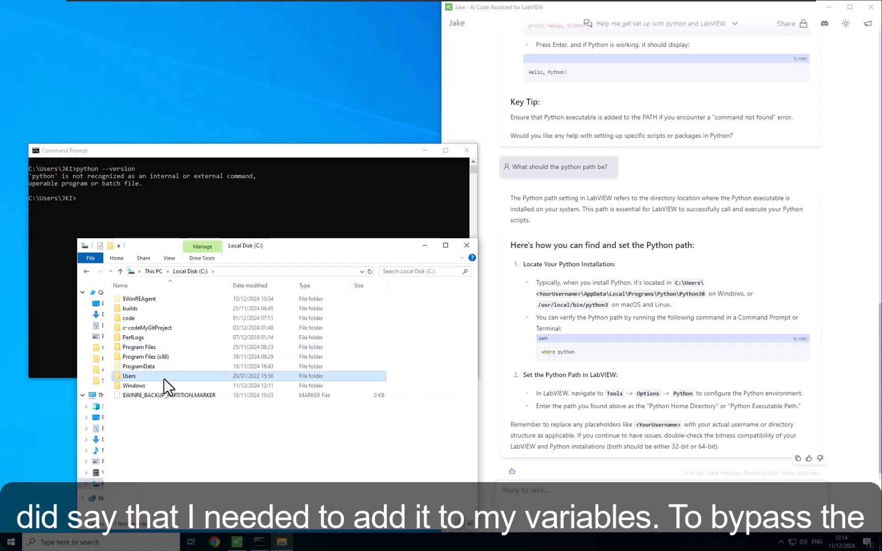
{"action": "double_click", "coordinate": [129, 376]}
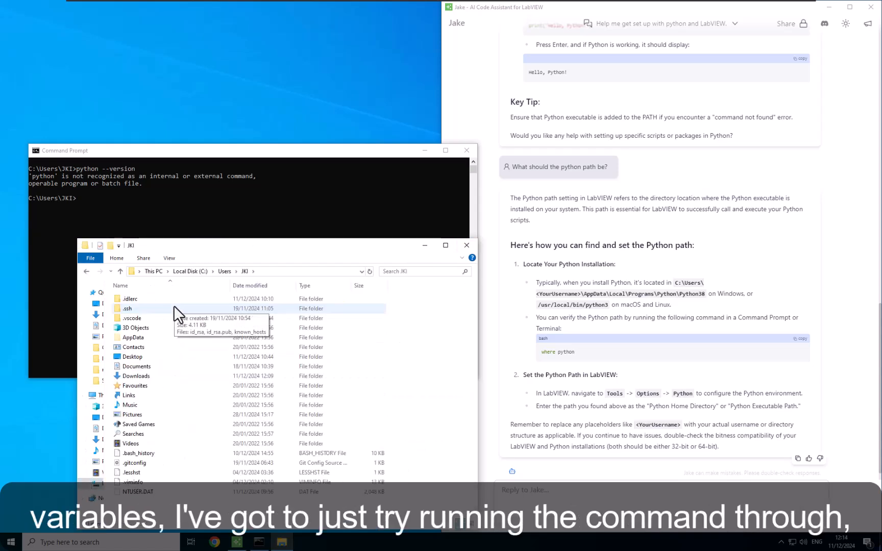
{"action": "double_click", "coordinate": [133, 337]}
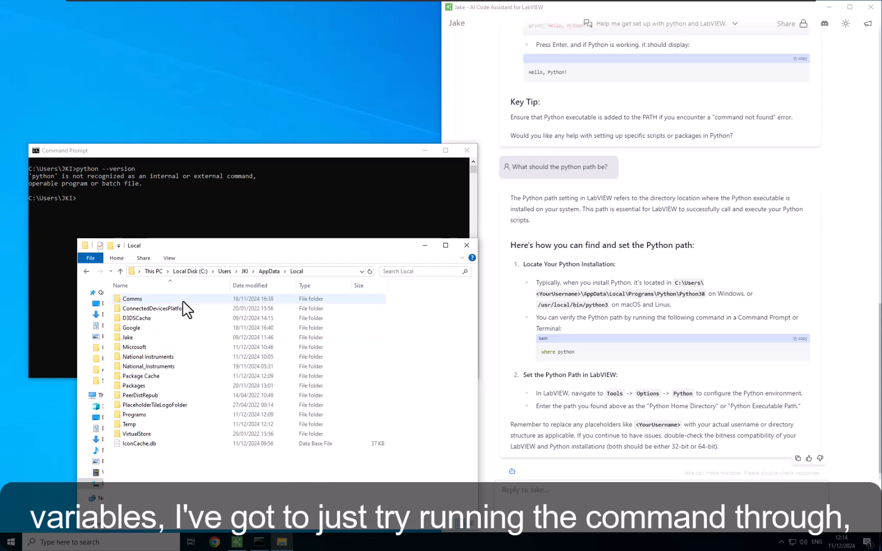
{"action": "double_click", "coordinate": [133, 414]}
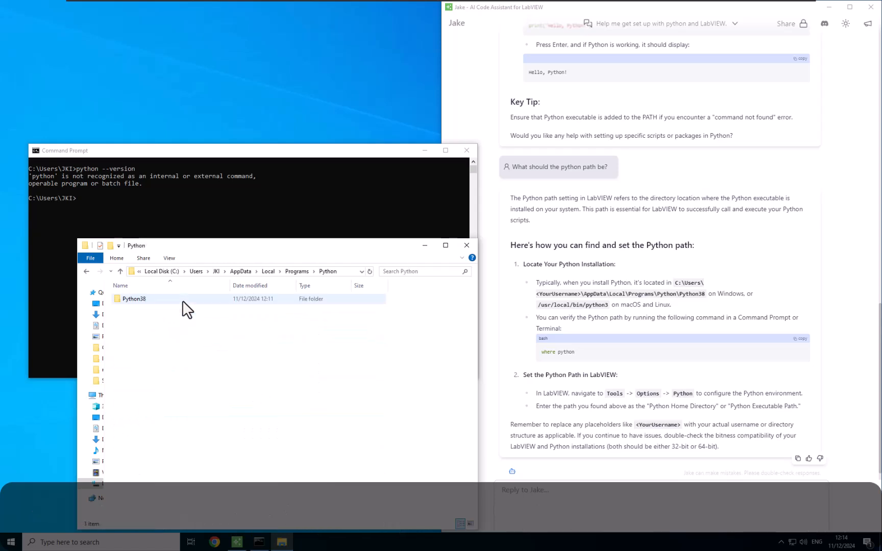
{"action": "double_click", "coordinate": [134, 299]}
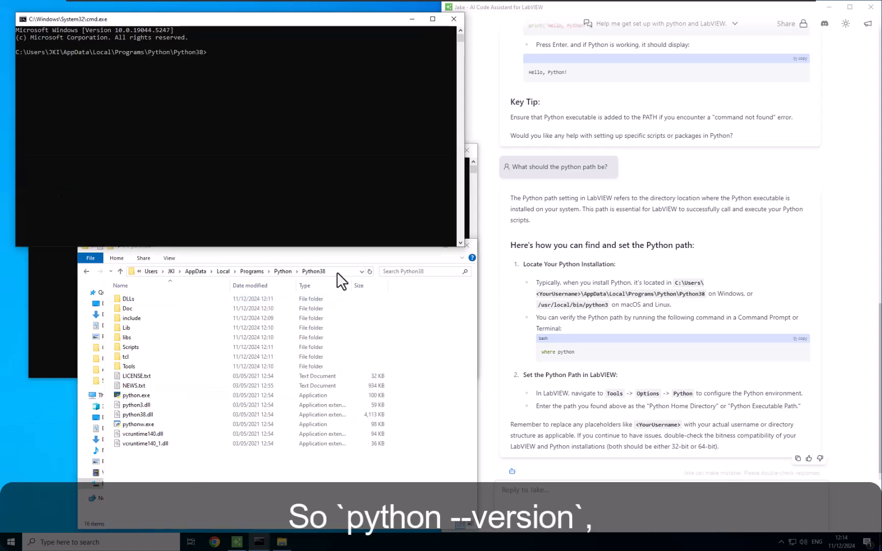
{"action": "mouse_move", "coordinate": [222, 73]}
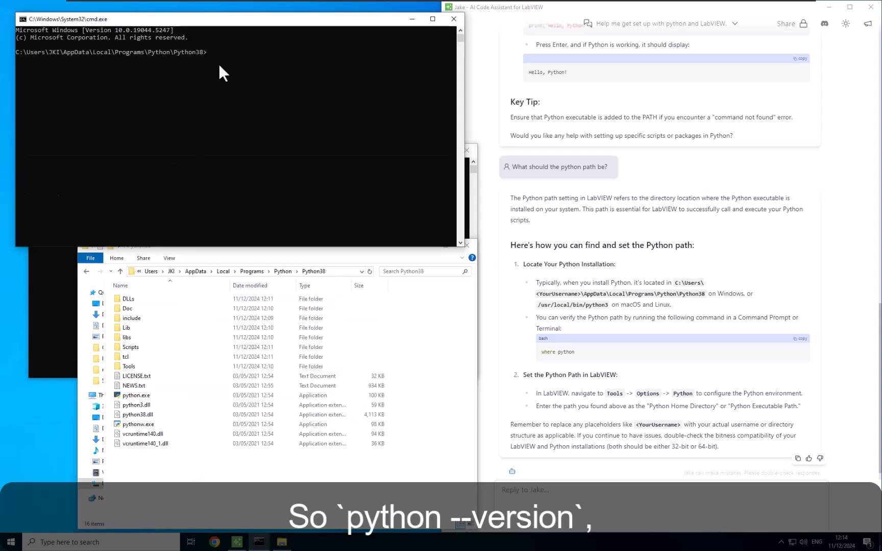
{"action": "type", "text": "python --v"}
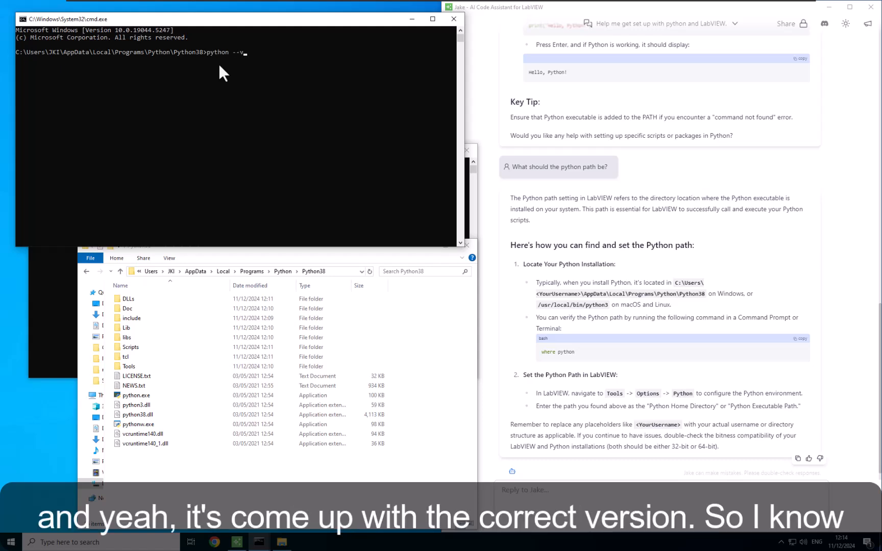
{"action": "left_click", "coordinate": [242, 271]}
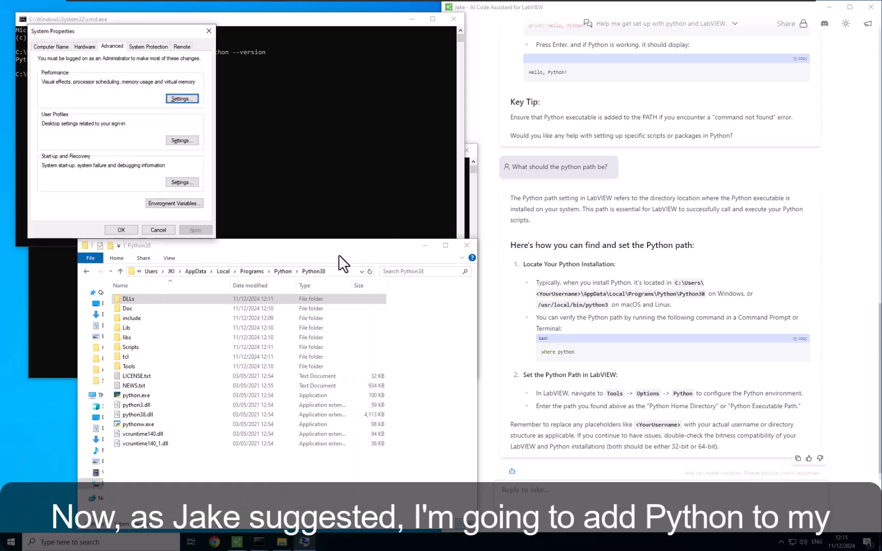
Add Python38 and Python38\Scripts as new user Path entries and confirm all dialogs
{"action": "left_click", "coordinate": [175, 203]}
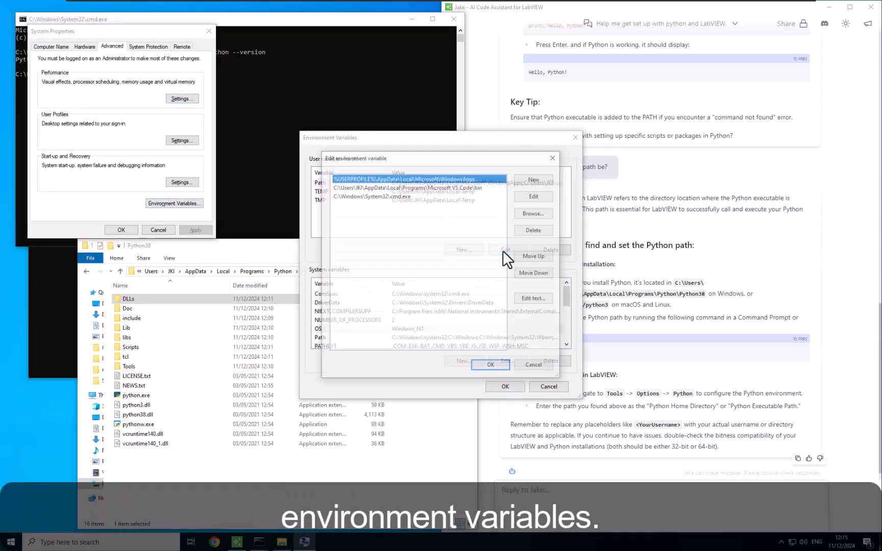
{"action": "left_click", "coordinate": [533, 178]}
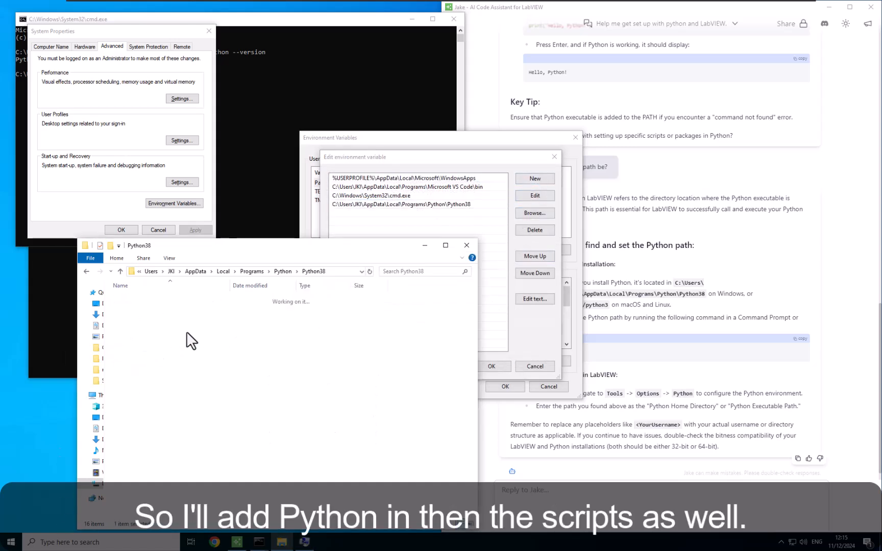
{"action": "left_click", "coordinate": [533, 178]}
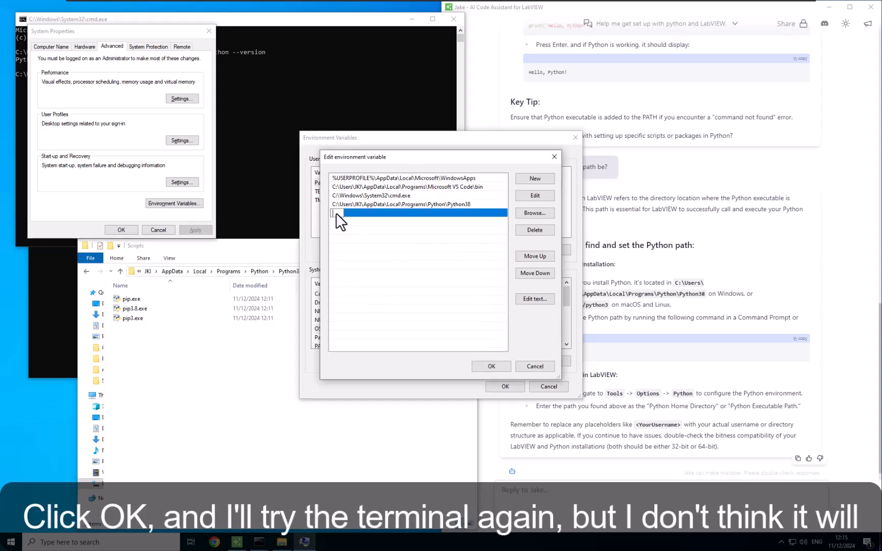
{"action": "left_click", "coordinate": [491, 365]}
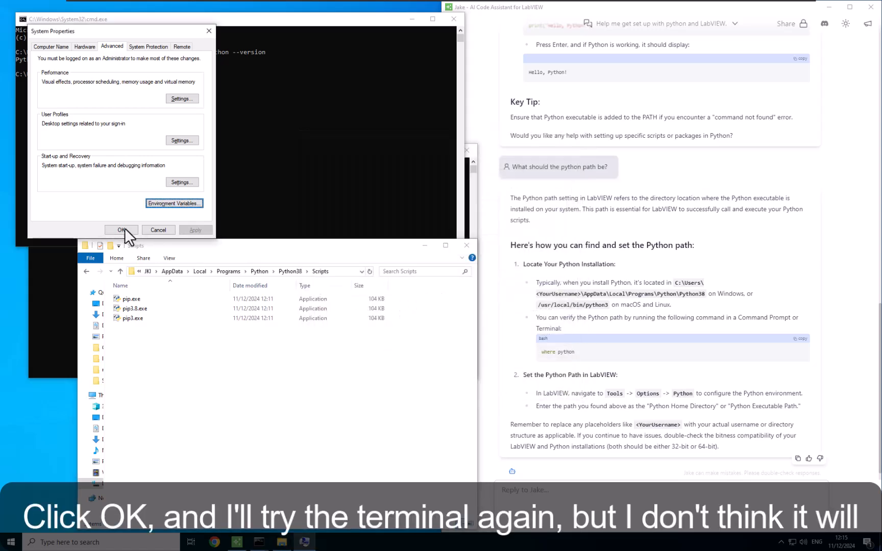
{"action": "left_click", "coordinate": [119, 230]}
{"action": "type", "text": "python --version"}
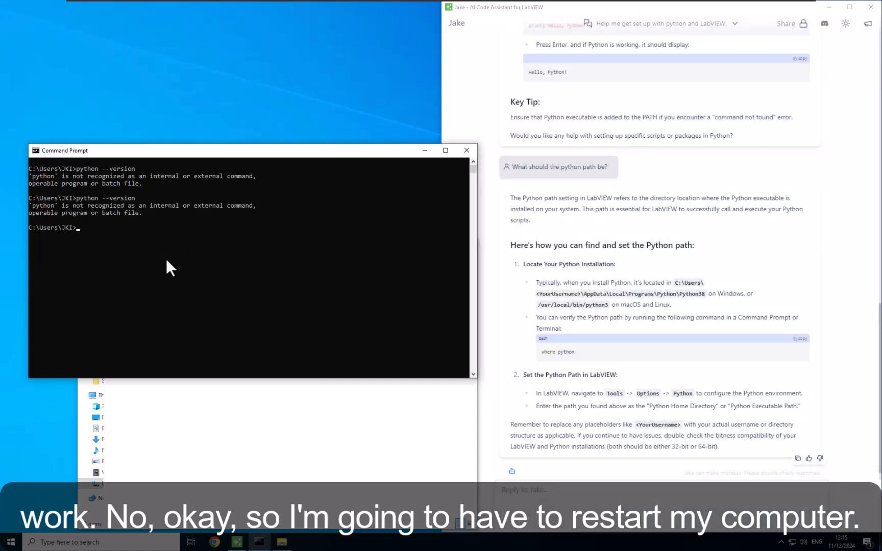
{"action": "mouse_move", "coordinate": [467, 150]}
{"action": "type", "text": "jake"}
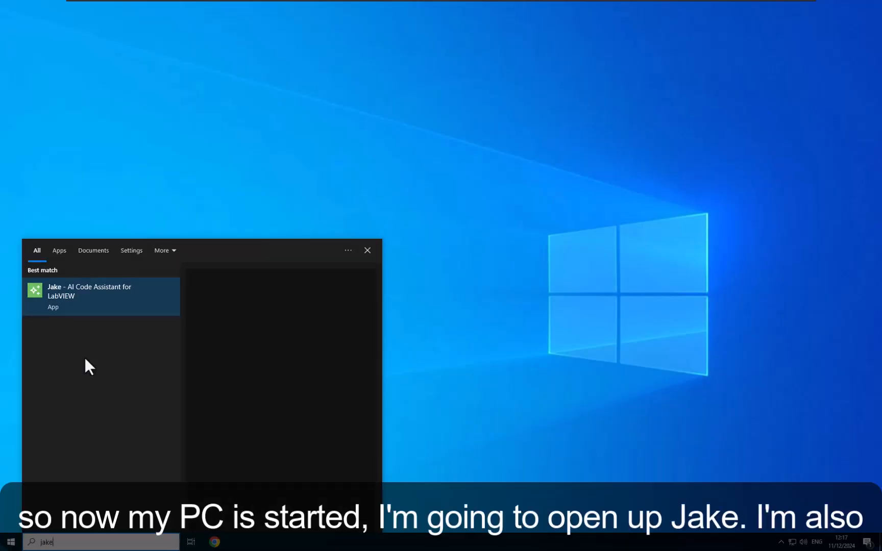
Run python --version in a fresh Command Prompt, see Python 3.8.10, then close it
{"action": "type", "text": "cmd"}
{"action": "type", "text": "python --version"}
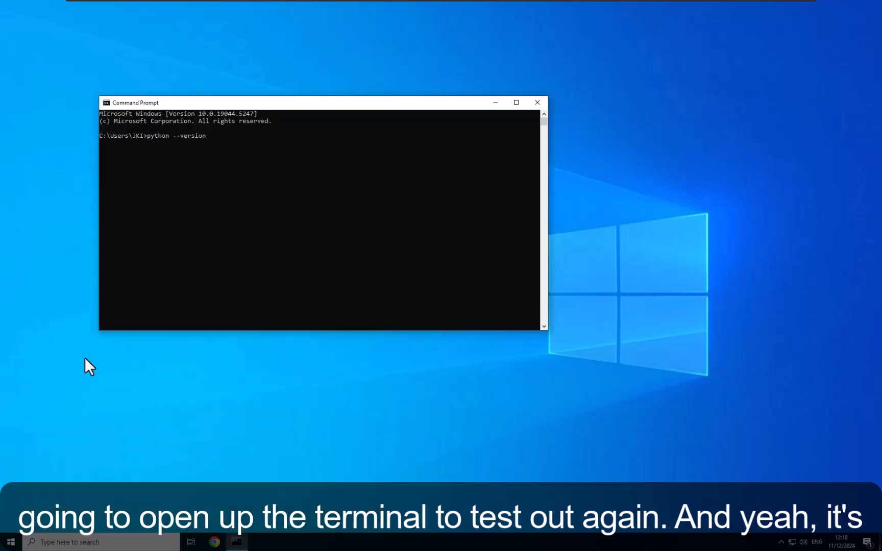
{"action": "key", "text": "Return"}
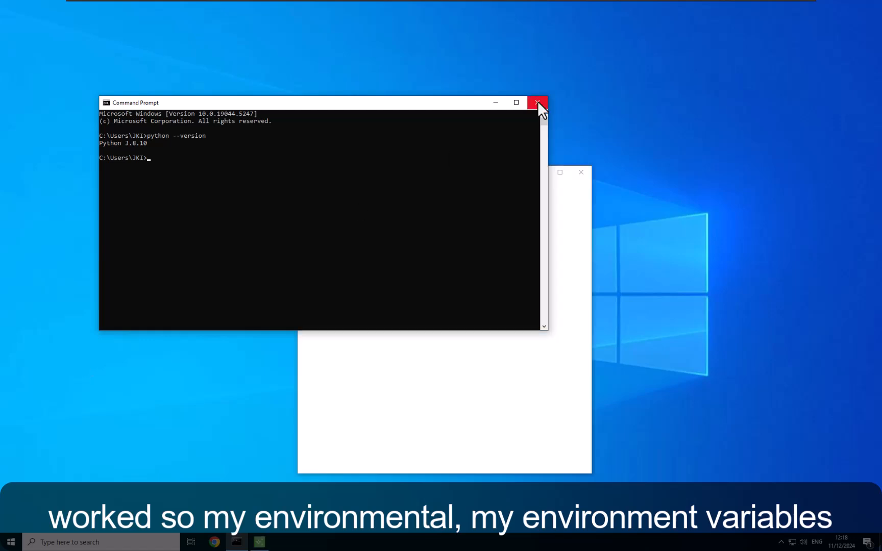
{"action": "left_click", "coordinate": [536, 102]}
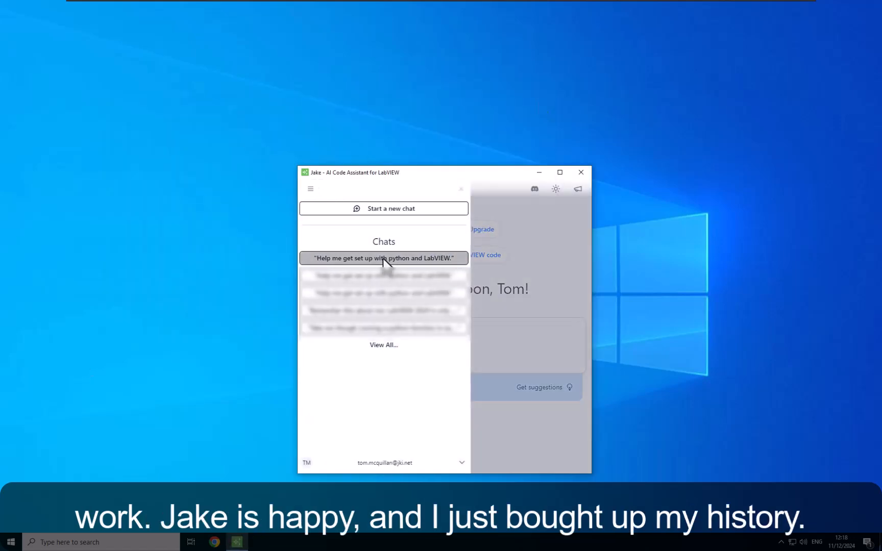
{"action": "left_click", "coordinate": [384, 258]}
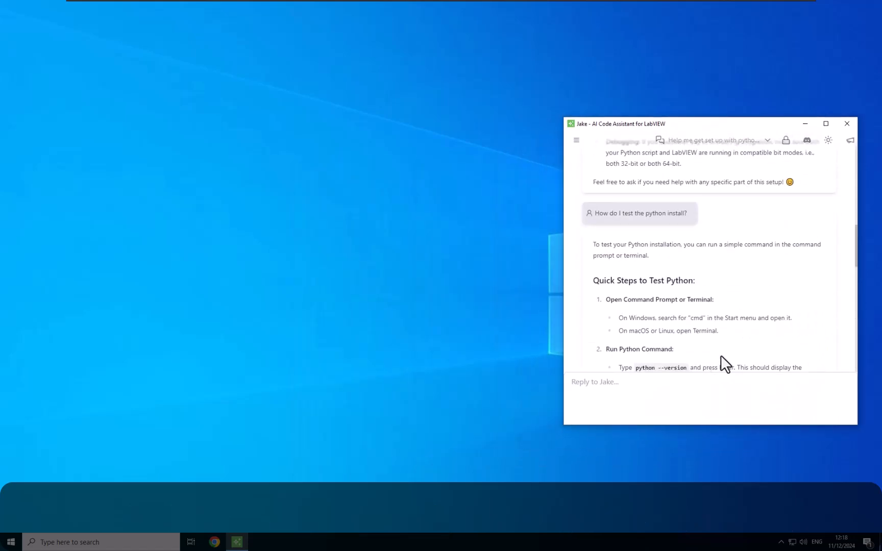
Rename the Desktop text file to simple_script.py, accepting the extension change
{"action": "scroll", "scroll_direction": "down", "scroll_amount": 3}
{"action": "type", "text": "simple_script.py"}
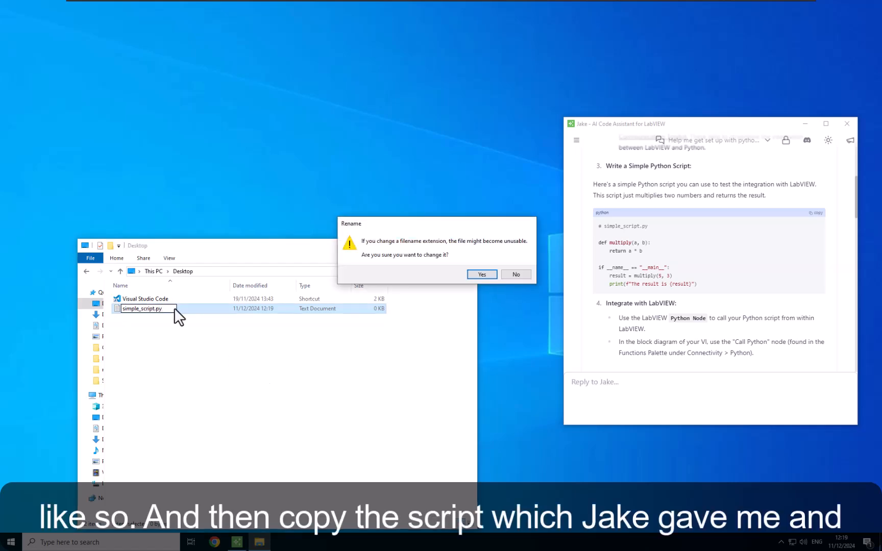
{"action": "left_click", "coordinate": [481, 275]}
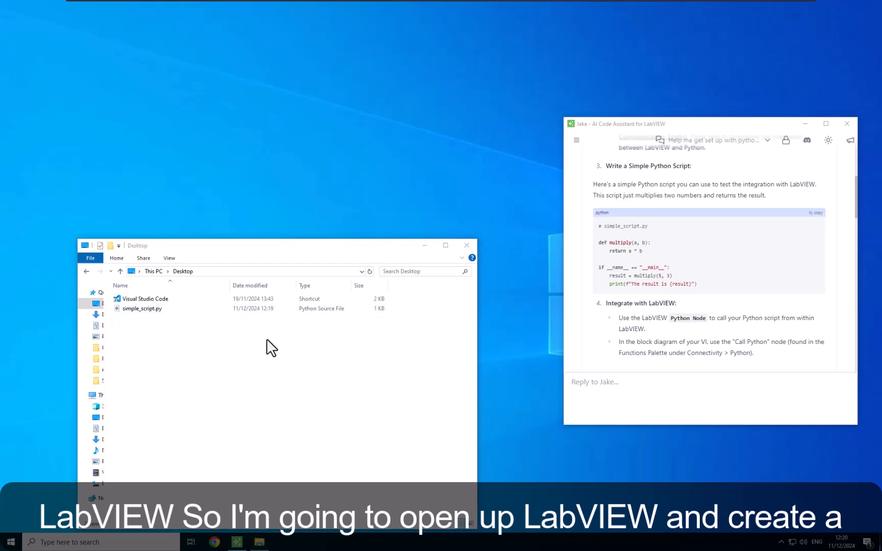
Launch LabVIEW, start a new VI, and place and auto-wire the three Python nodes
{"action": "left_click", "coordinate": [281, 541]}
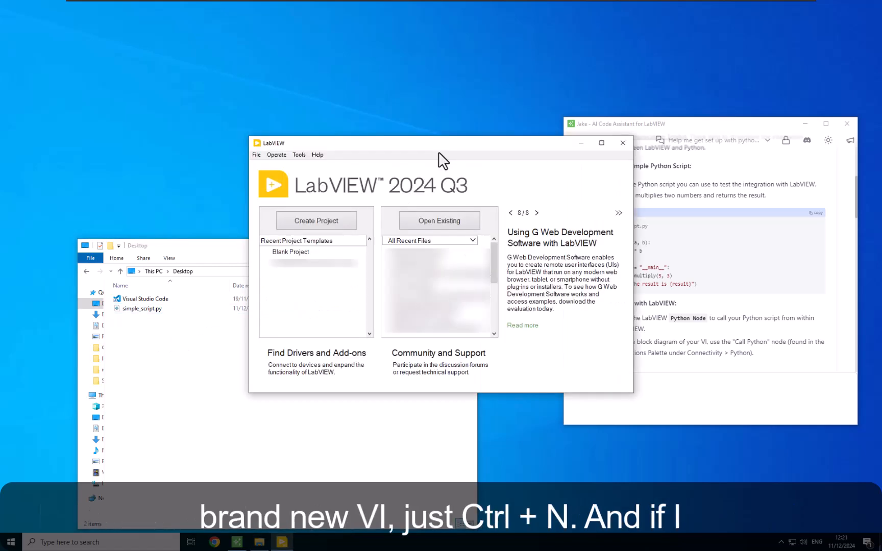
{"action": "key", "text": "ctrl+n"}
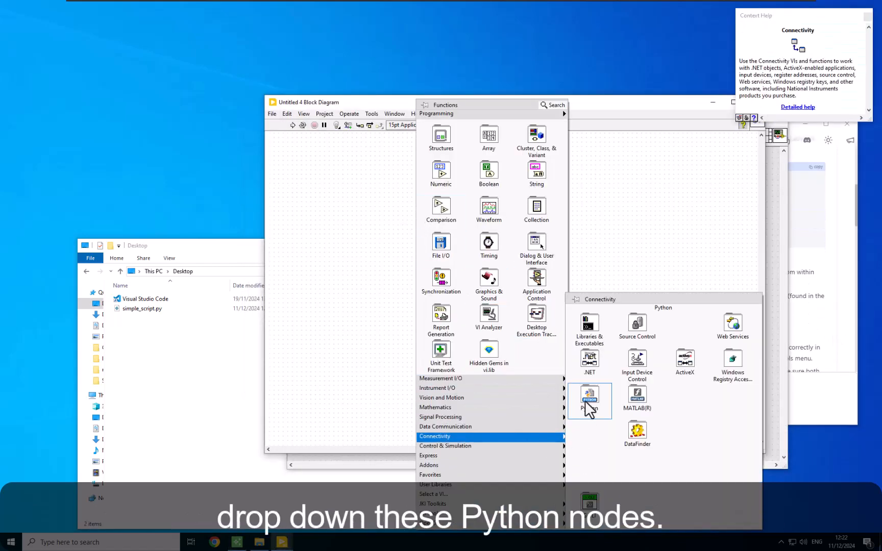
{"action": "left_click", "coordinate": [589, 401]}
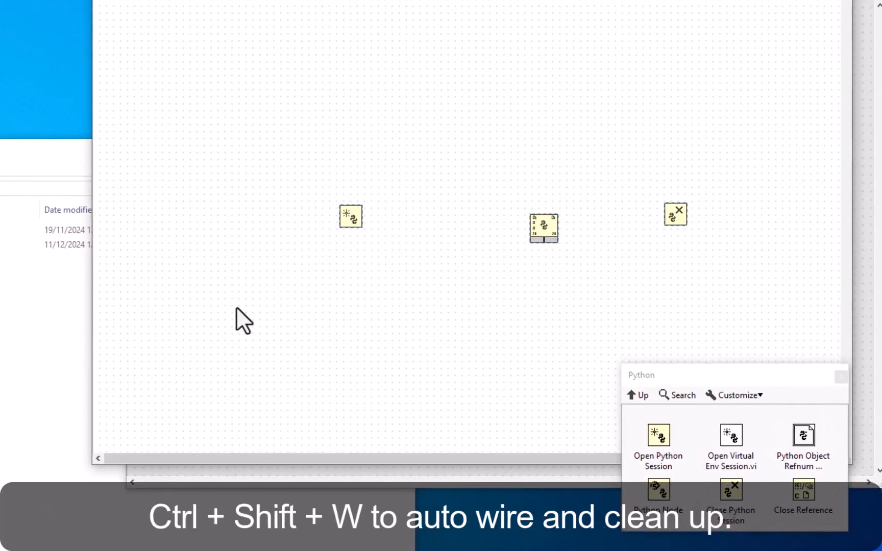
{"action": "key", "text": "ctrl+shift+w"}
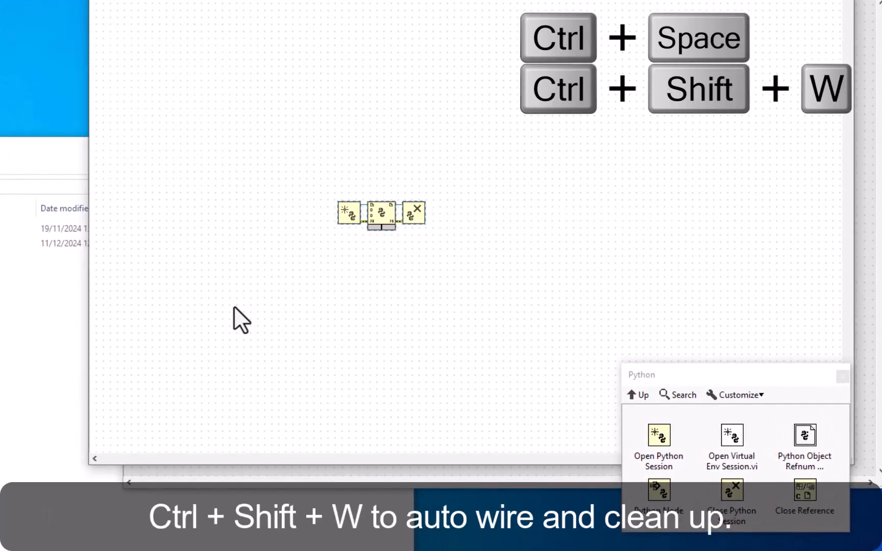
{"action": "key", "text": "ctrl+shift+w"}
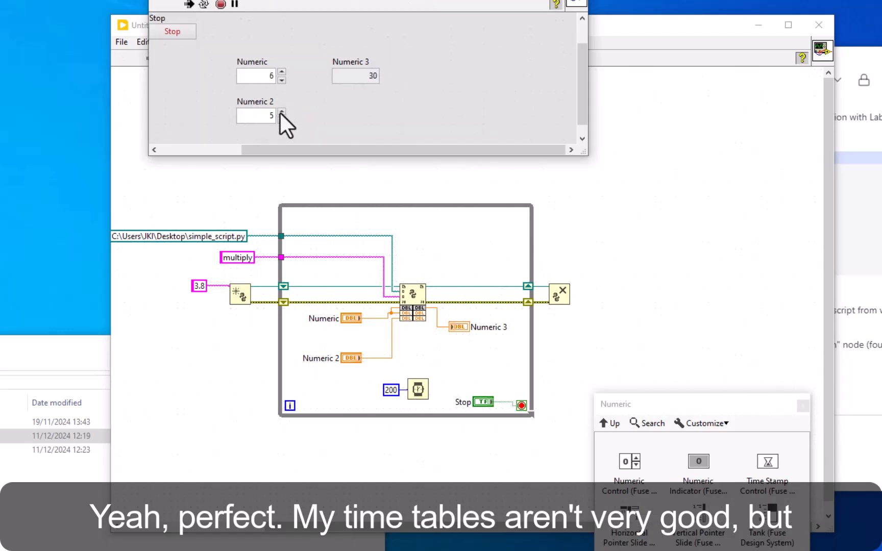
Increment Numeric 2 twice on the running VI so Numeric 3 shows 36
{"action": "left_click", "coordinate": [282, 112]}
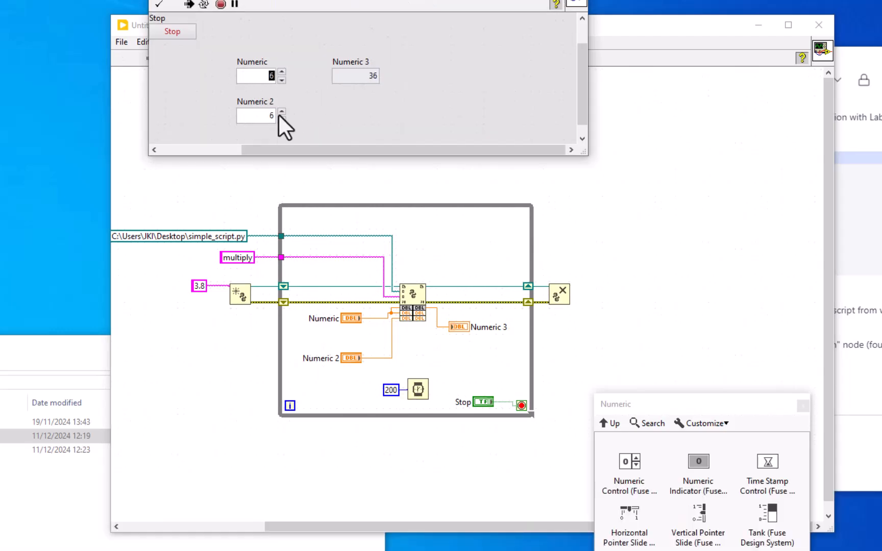
{"action": "left_click", "coordinate": [281, 112]}
{"action": "type", "text": "Nice, thanks"}
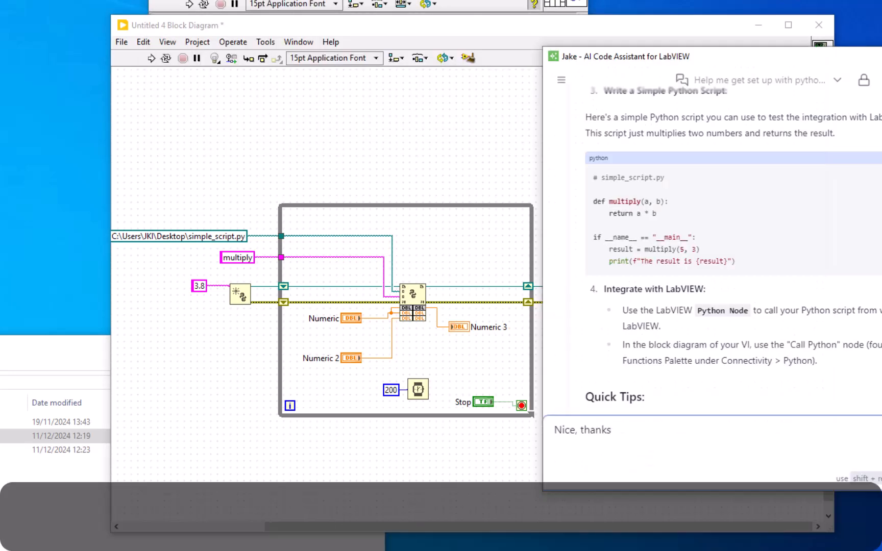
Send the typed thank-you message to Jake
{"action": "key", "text": "Return"}
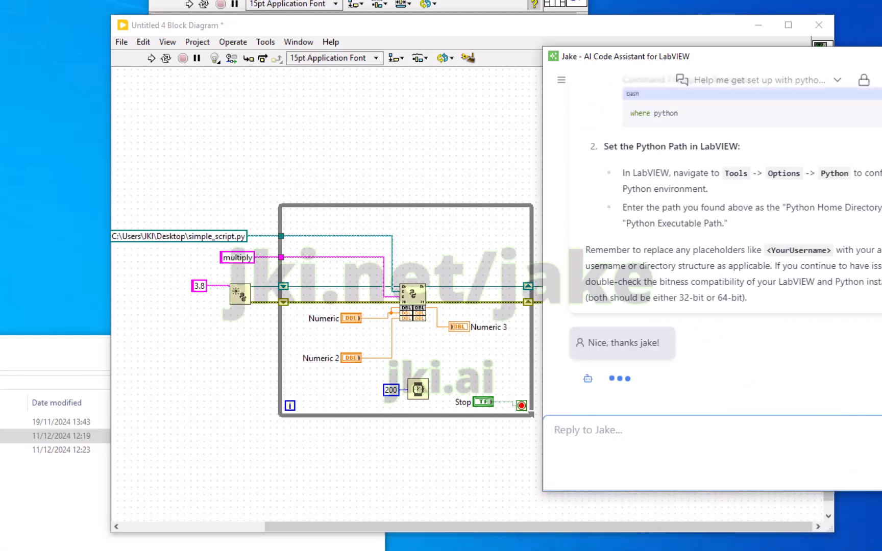